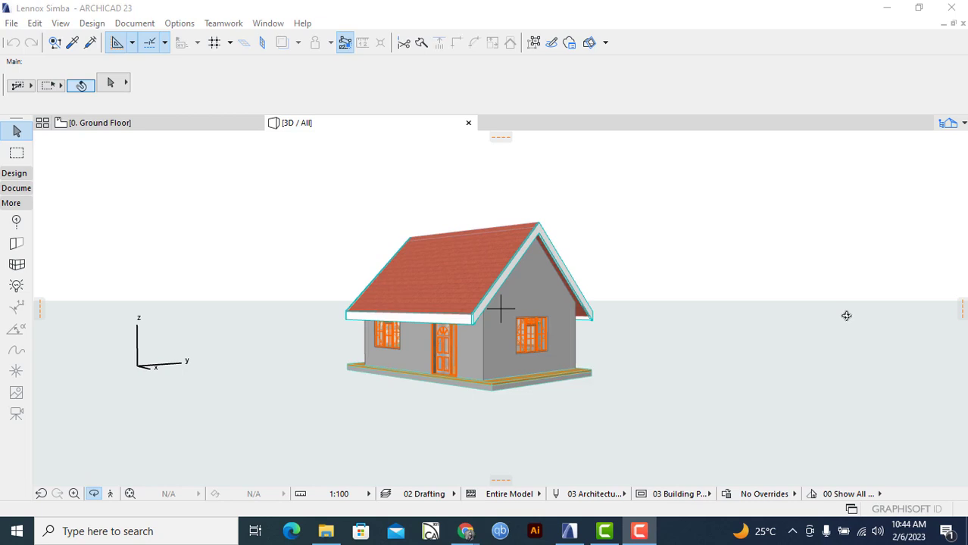
{"action": "mouse_move", "coordinate": [825, 323]}
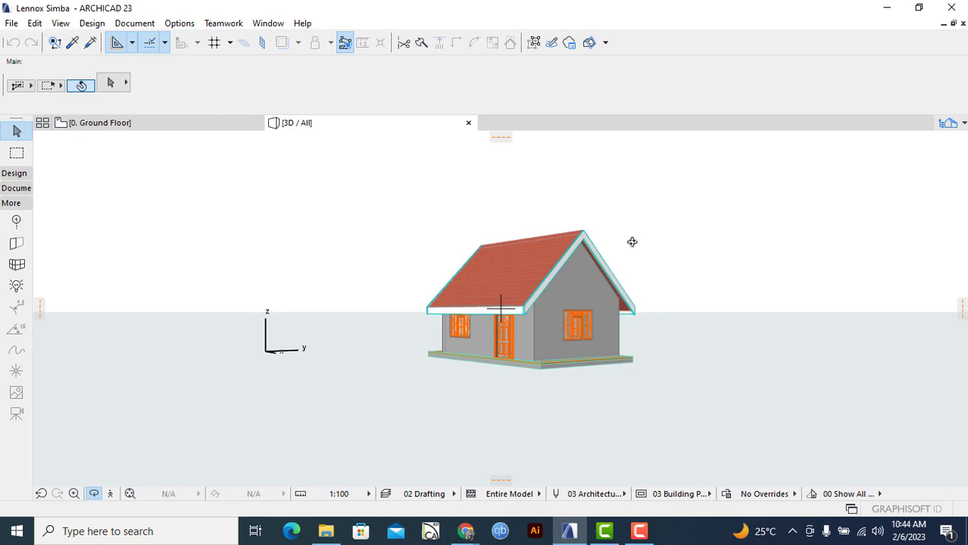
- Save the 3D house model to the Desktop as a SketchUp (*.skp) file
{"action": "left_click_drag", "start_coordinate": [632, 242], "coordinate": [585, 365]}
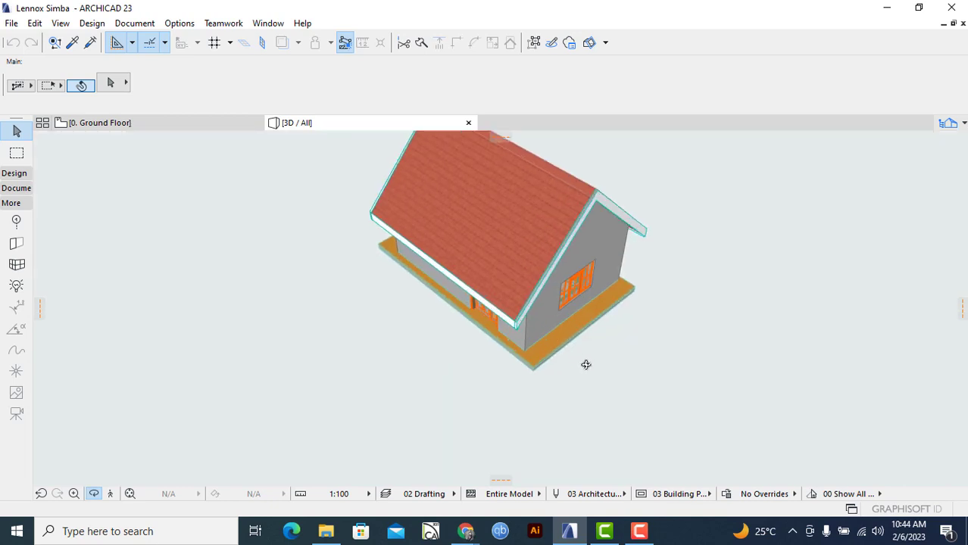
{"action": "left_click_drag", "start_coordinate": [585, 364], "coordinate": [721, 358]}
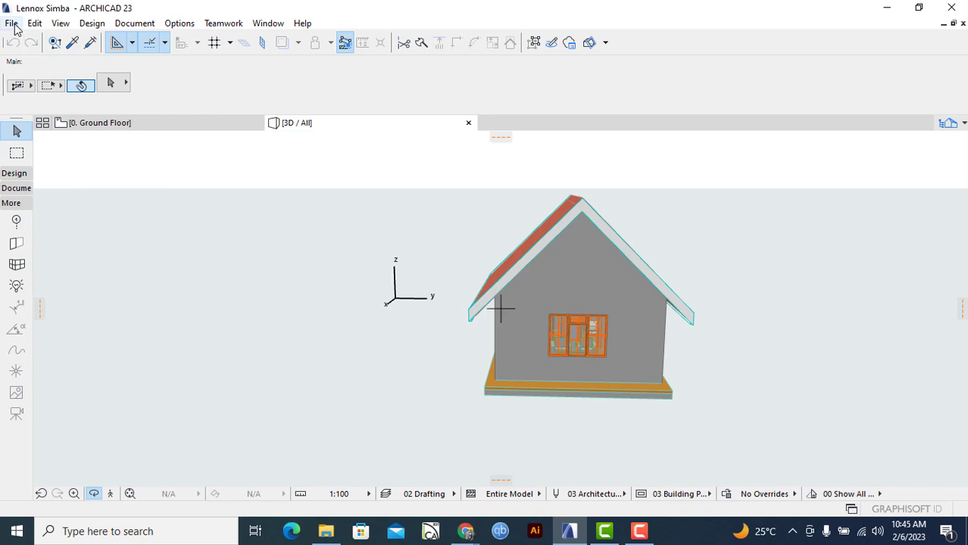
{"action": "left_click", "coordinate": [11, 22]}
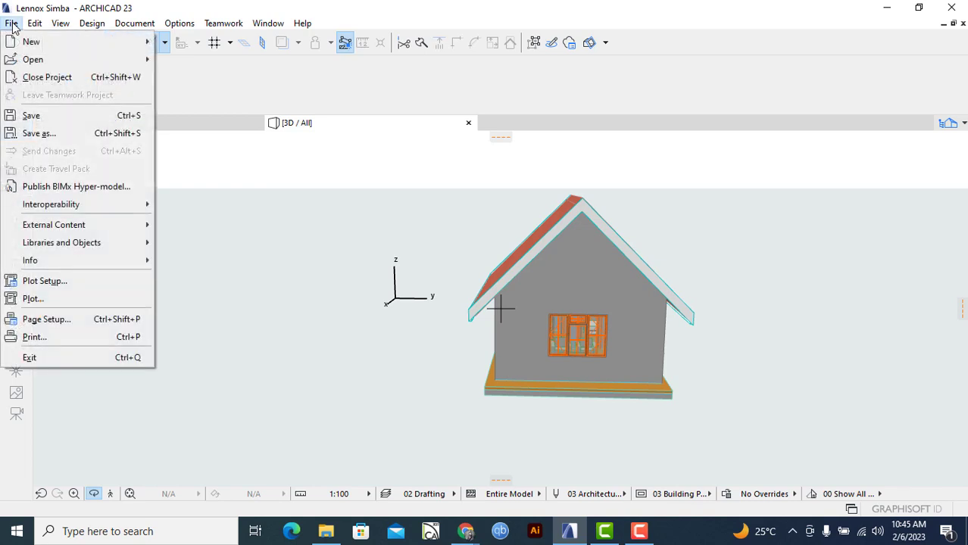
{"action": "left_click", "coordinate": [34, 23]}
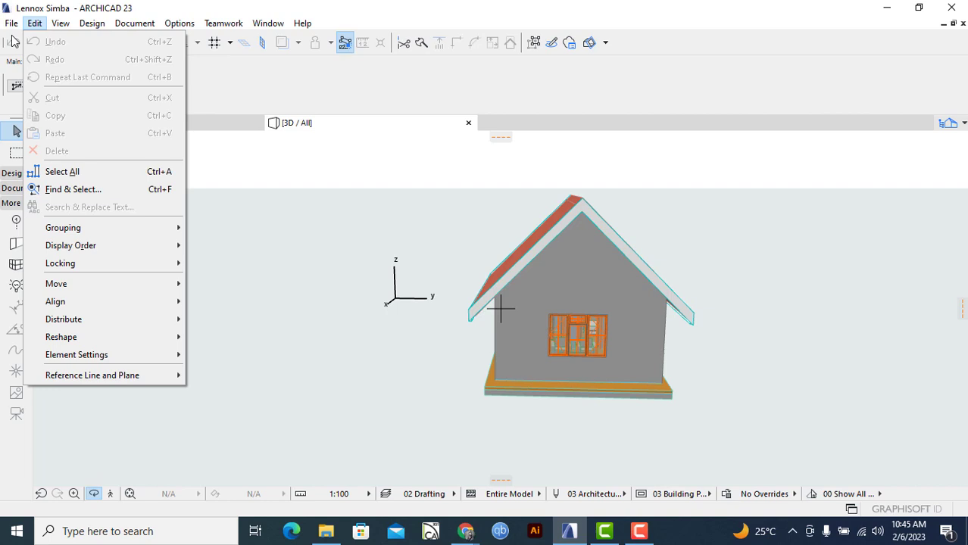
{"action": "left_click", "coordinate": [12, 23]}
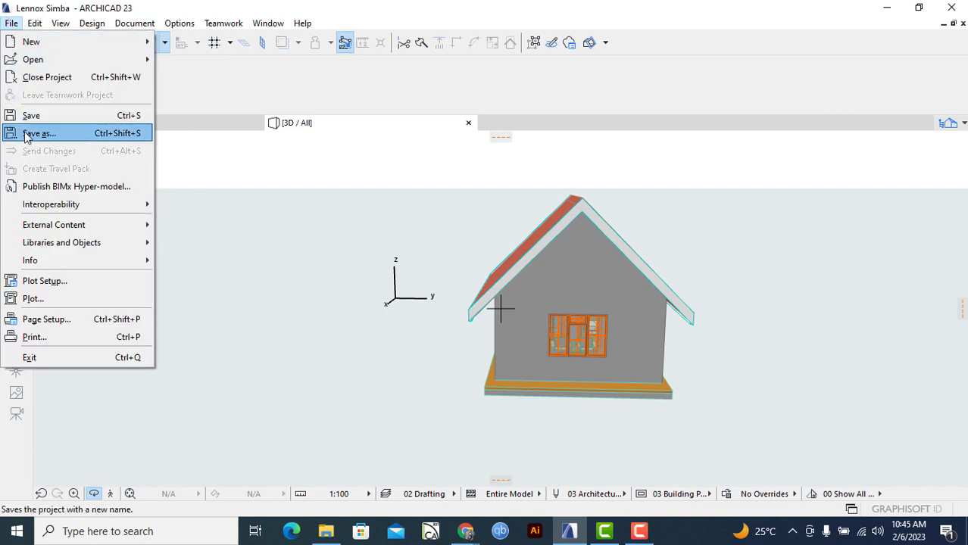
{"action": "left_click", "coordinate": [39, 133]}
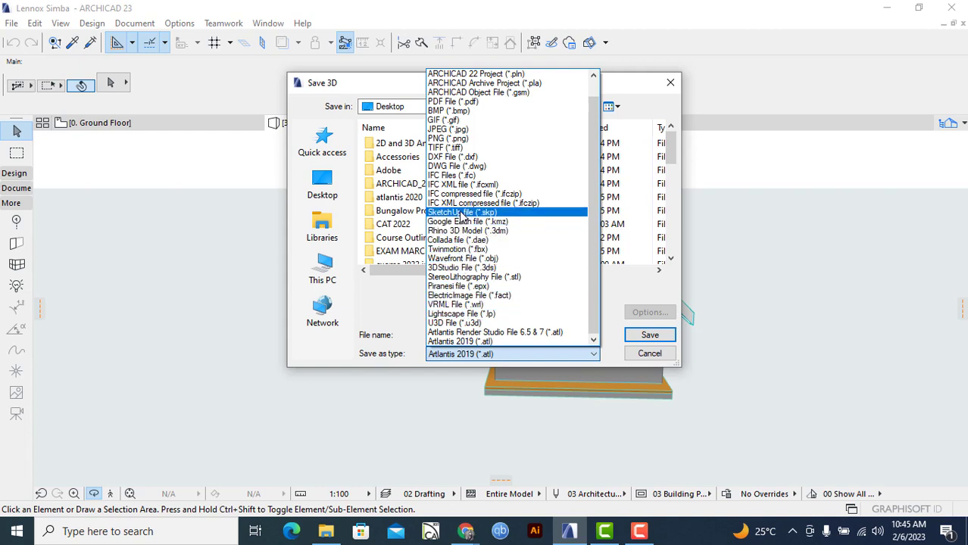
{"action": "left_click", "coordinate": [462, 212]}
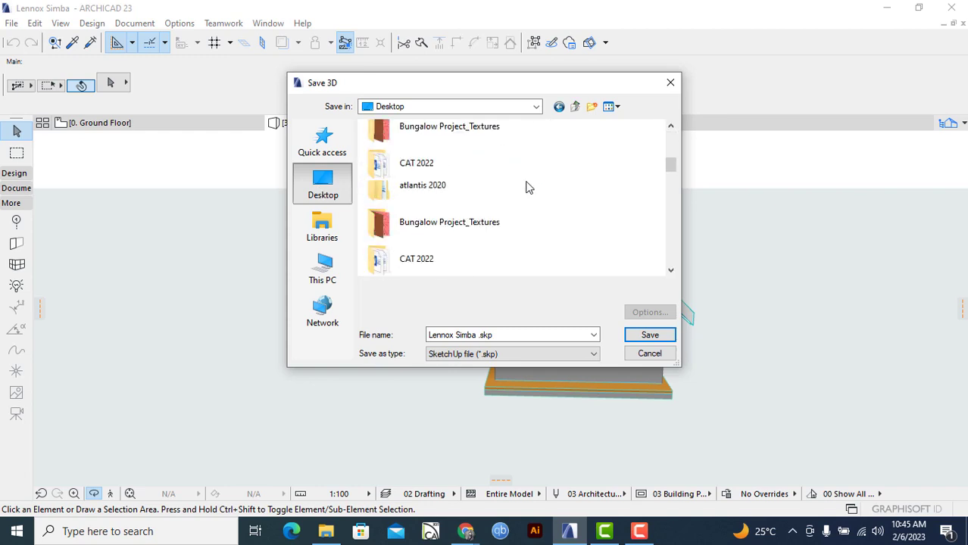
{"action": "scroll", "scroll_direction": "down", "scroll_amount": 3}
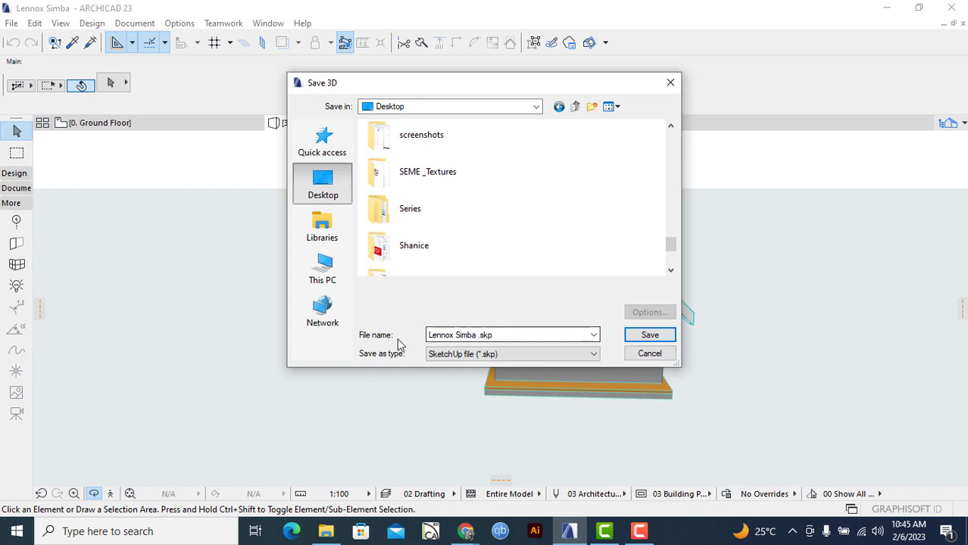
{"action": "left_click", "coordinate": [482, 335]}
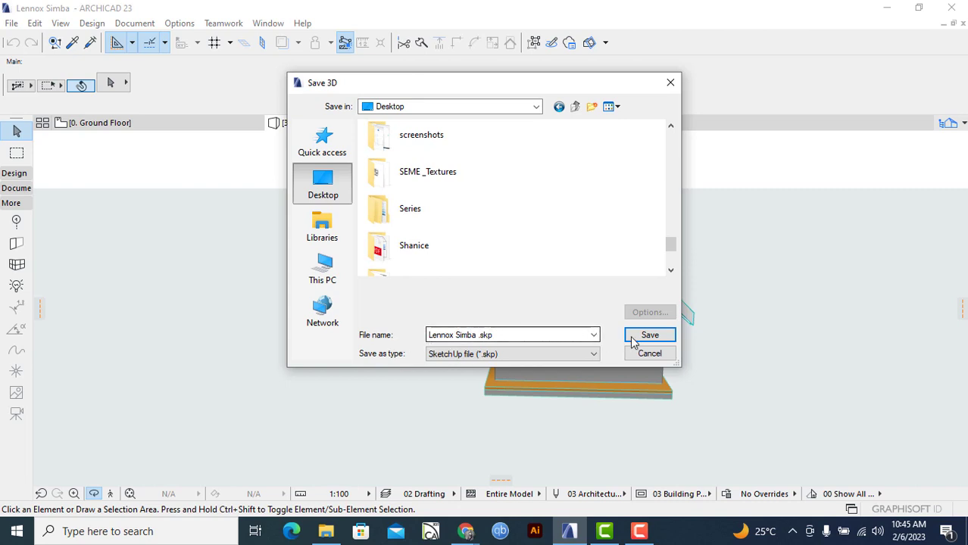
{"action": "left_click", "coordinate": [649, 335]}
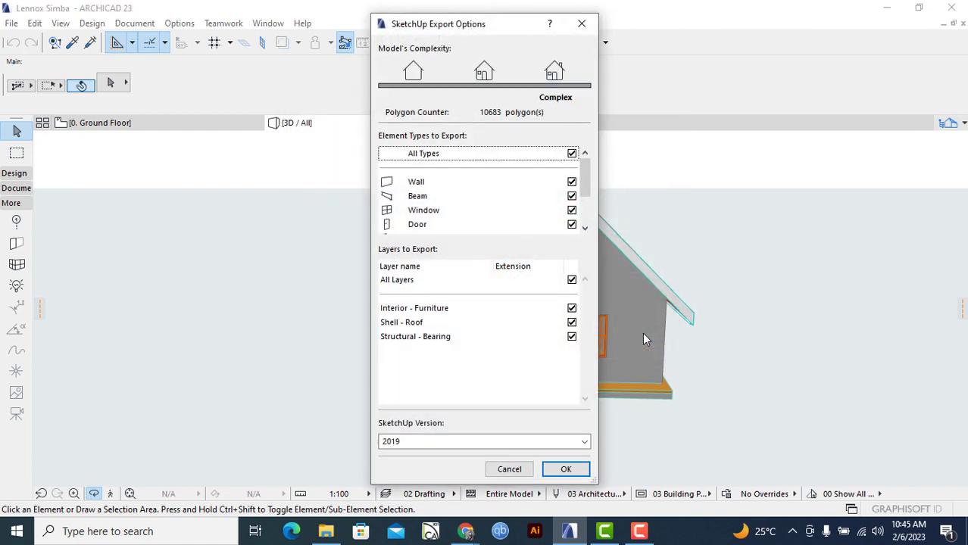
{"action": "mouse_move", "coordinate": [498, 43]}
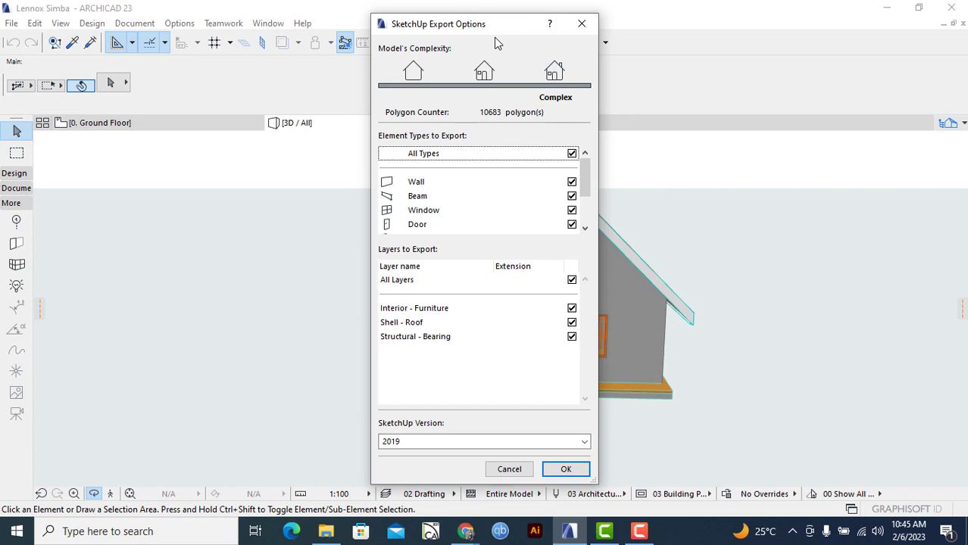
{"action": "mouse_move", "coordinate": [503, 247]}
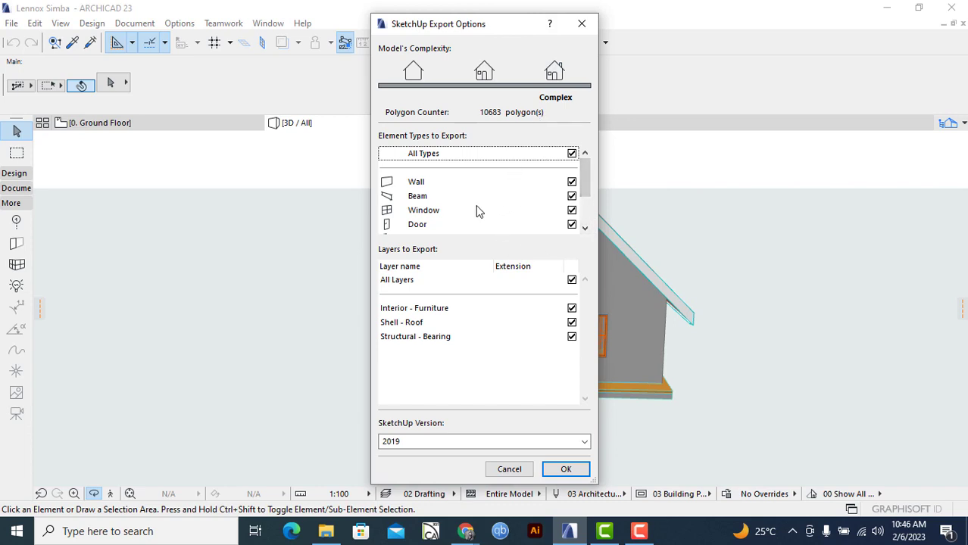
{"action": "mouse_move", "coordinate": [464, 156]}
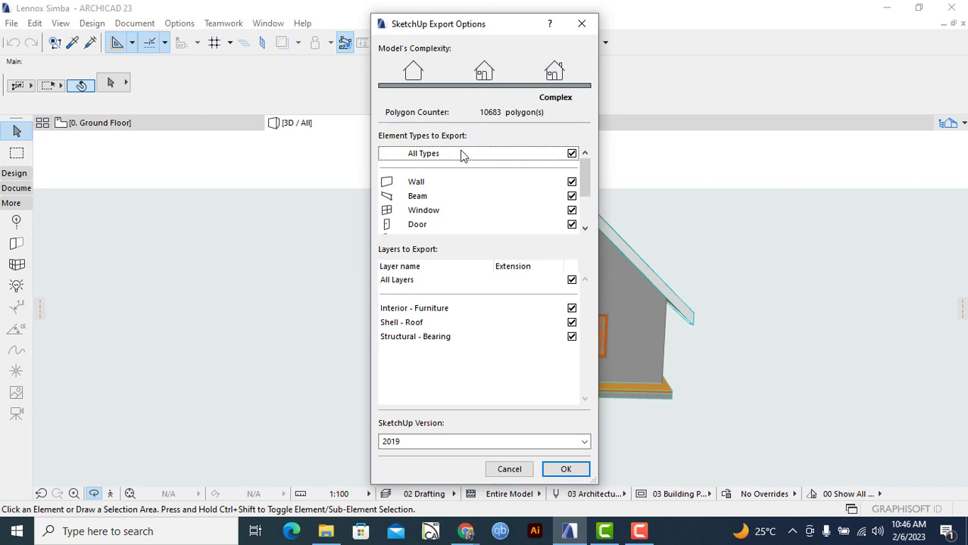
{"action": "mouse_move", "coordinate": [597, 201]}
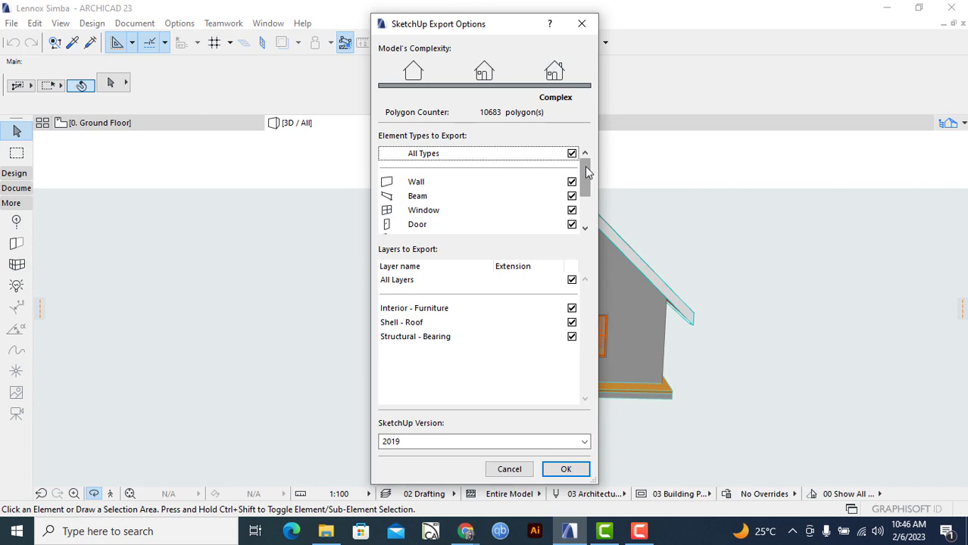
{"action": "mouse_move", "coordinate": [587, 176]}
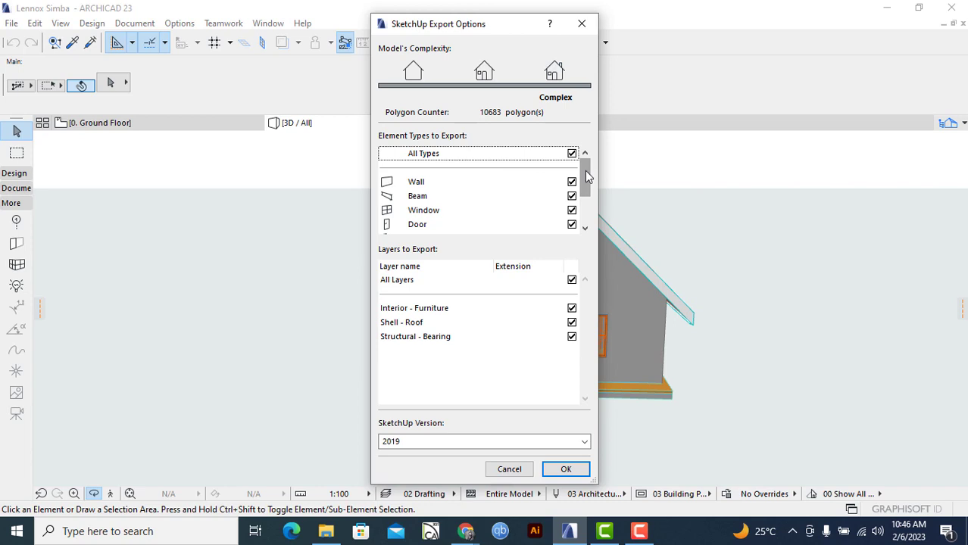
- Export with all element types and layers checked, targeting SketchUp version 2019
{"action": "scroll", "scroll_direction": "down", "scroll_amount": 3}
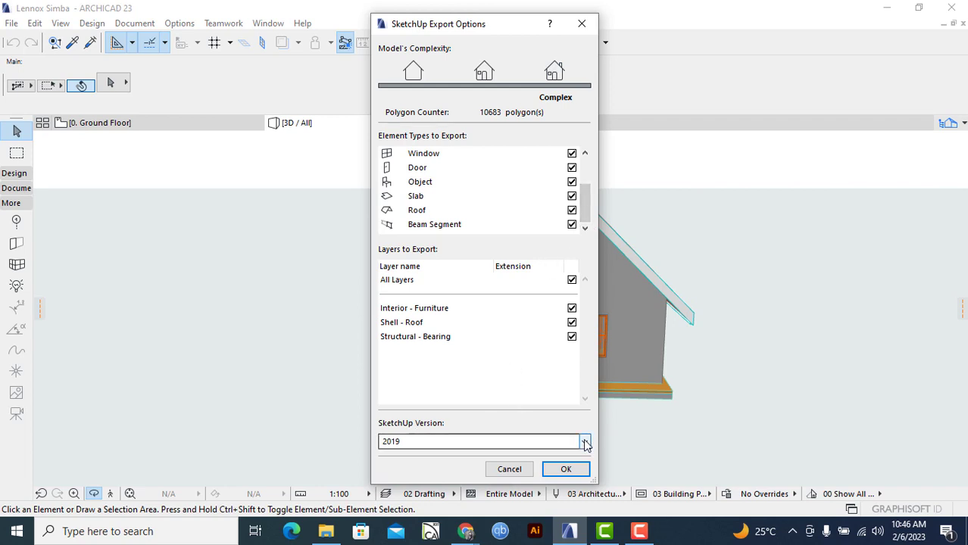
{"action": "left_click", "coordinate": [585, 441]}
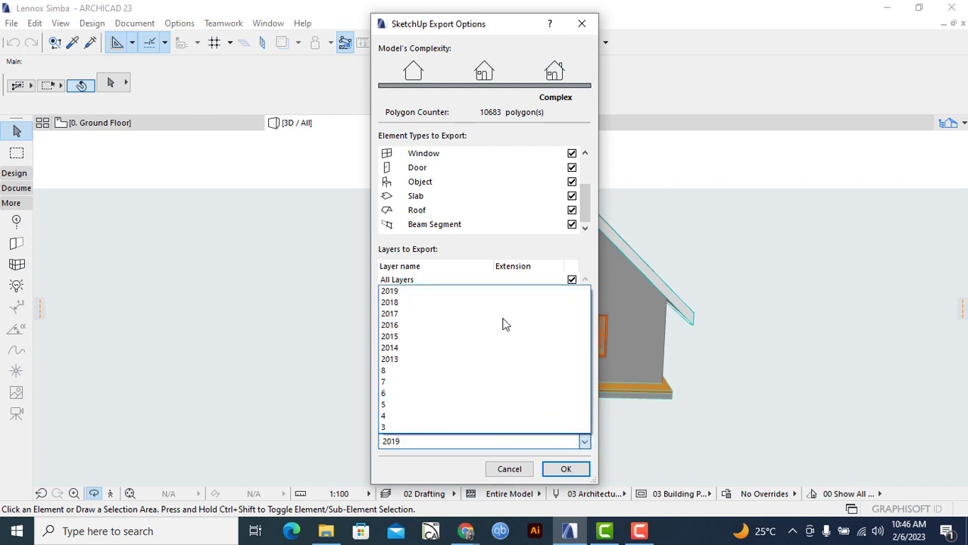
{"action": "left_click", "coordinate": [389, 314]}
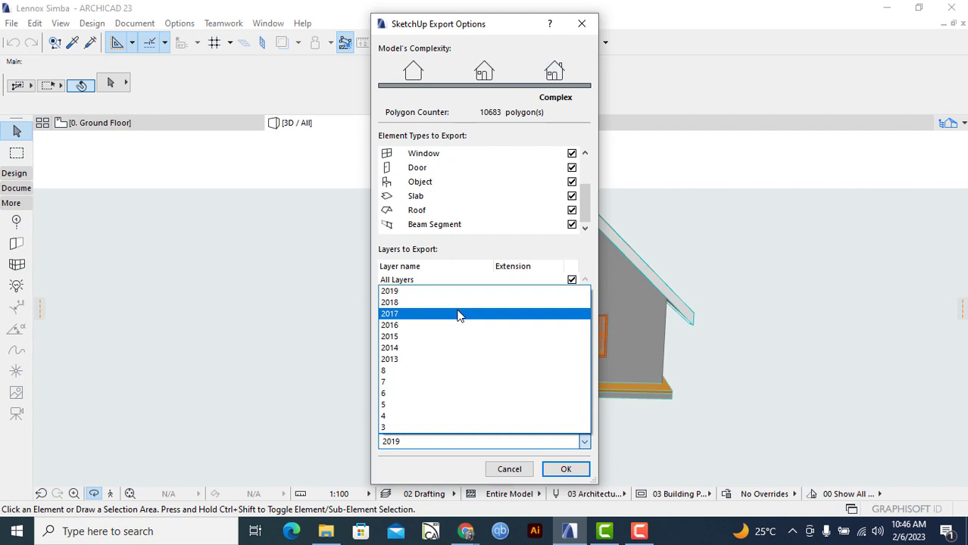
{"action": "left_click", "coordinate": [390, 302]}
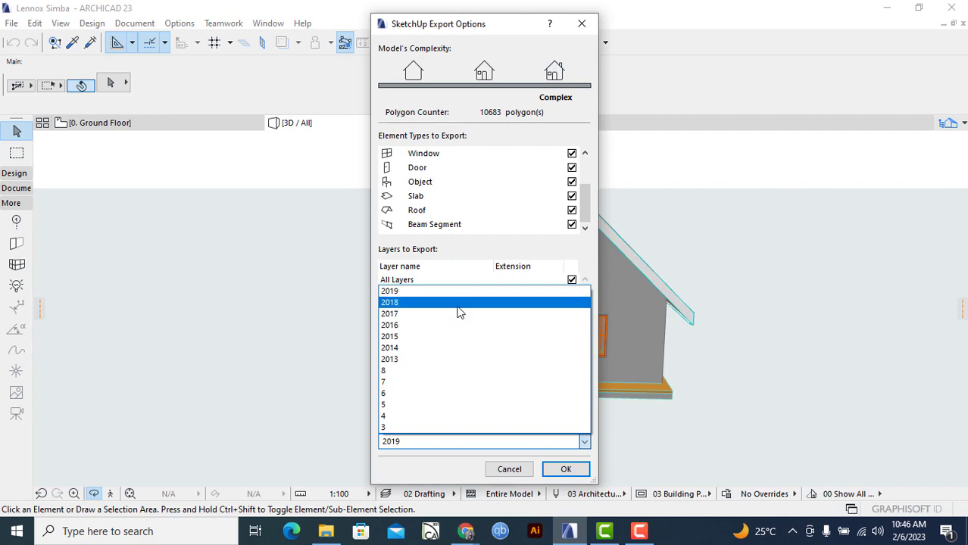
{"action": "left_click", "coordinate": [389, 290]}
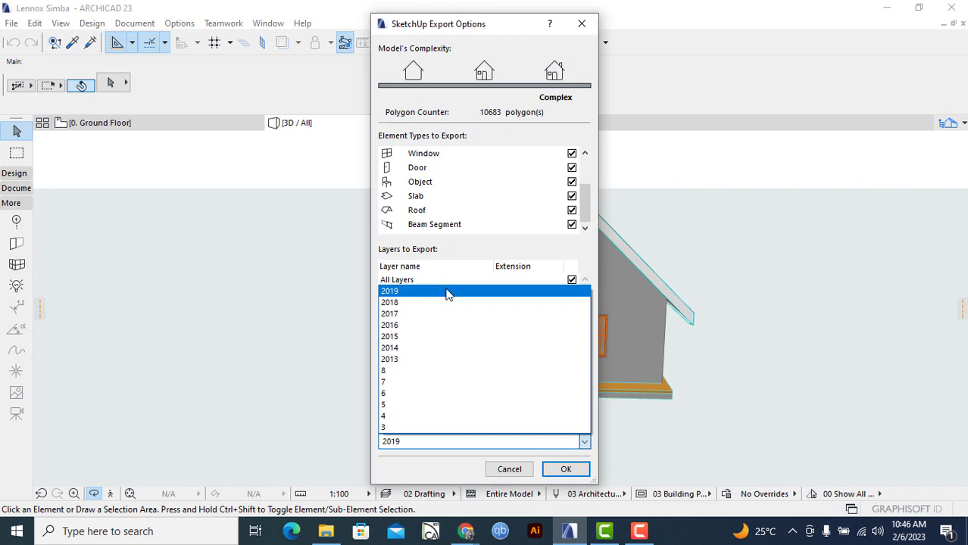
{"action": "left_click", "coordinate": [389, 290]}
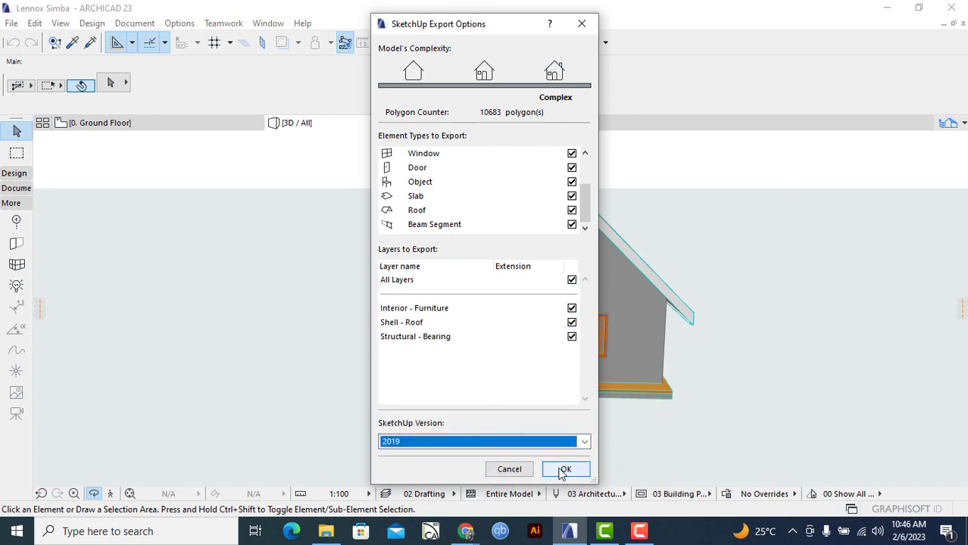
{"action": "left_click", "coordinate": [565, 469]}
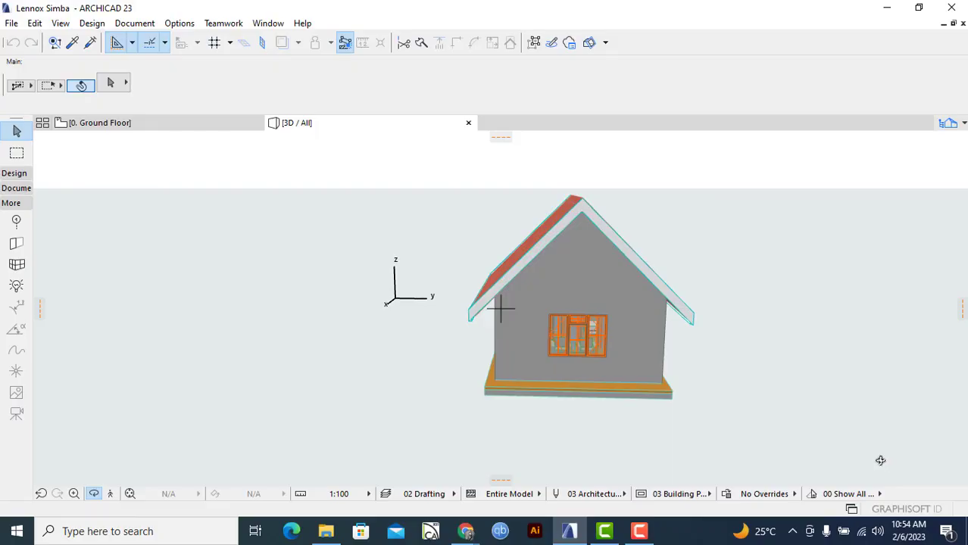
{"action": "mouse_move", "coordinate": [776, 325]}
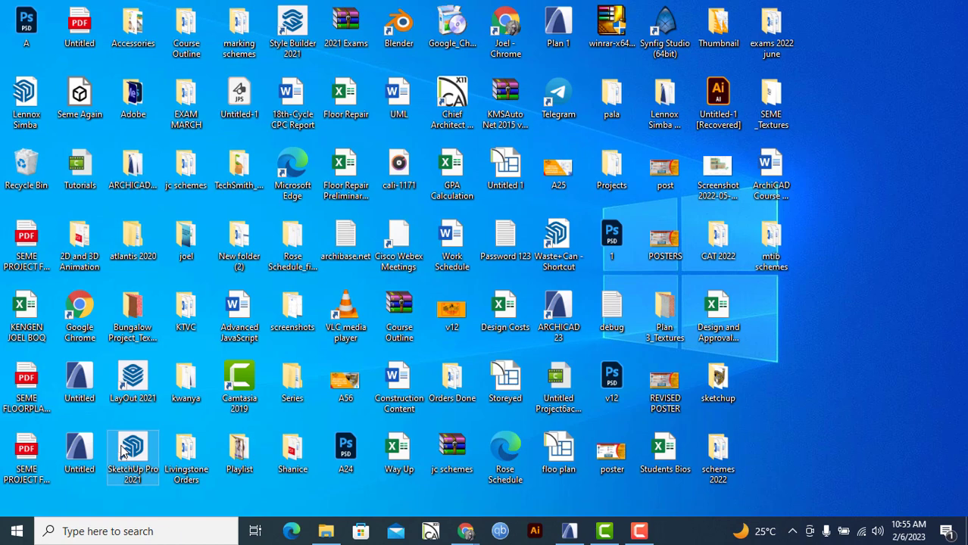
- Launch SketchUp Pro 2021 from its desktop shortcut
{"action": "double_click", "coordinate": [132, 458]}
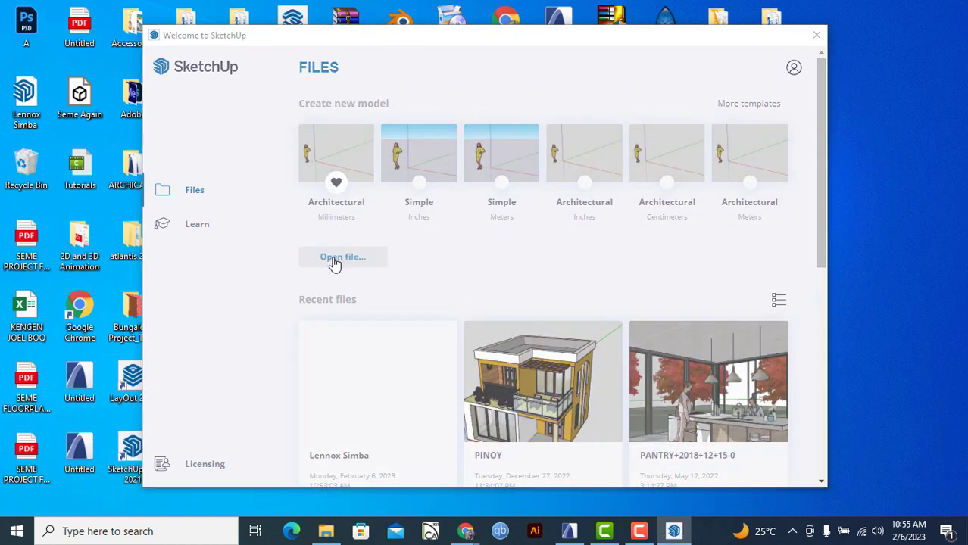
- Open the exported house .skp file from the Desktop via the Welcome screen
{"action": "left_click", "coordinate": [342, 256]}
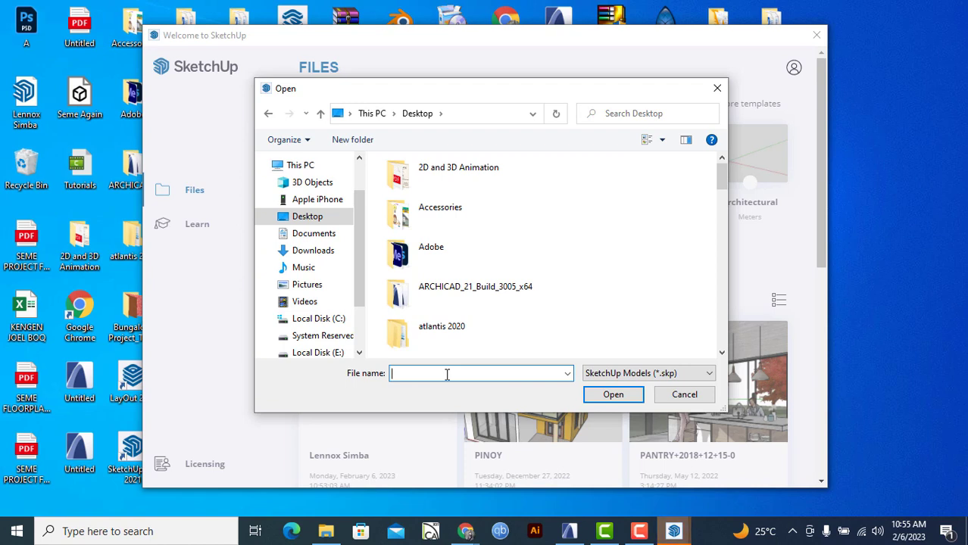
{"action": "type", "text": "le"}
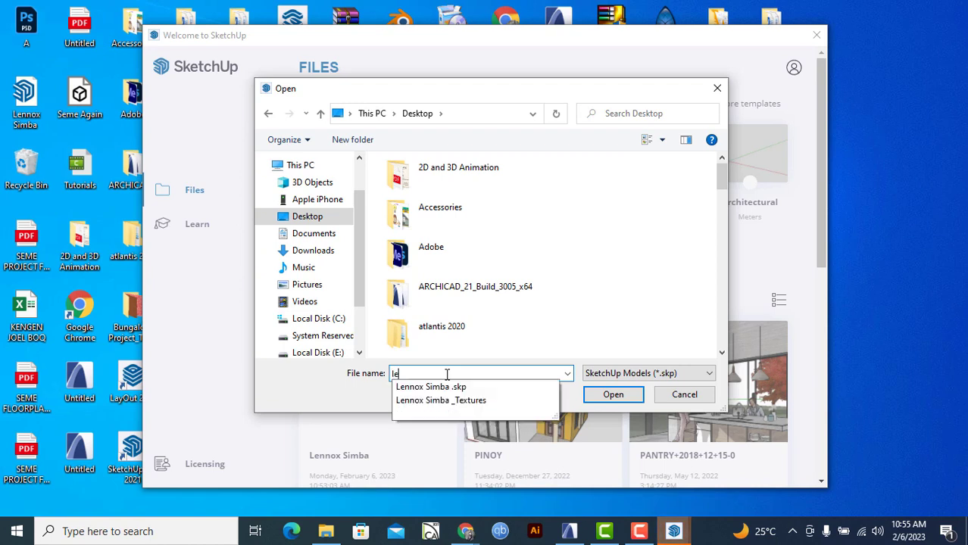
{"action": "left_click", "coordinate": [430, 387]}
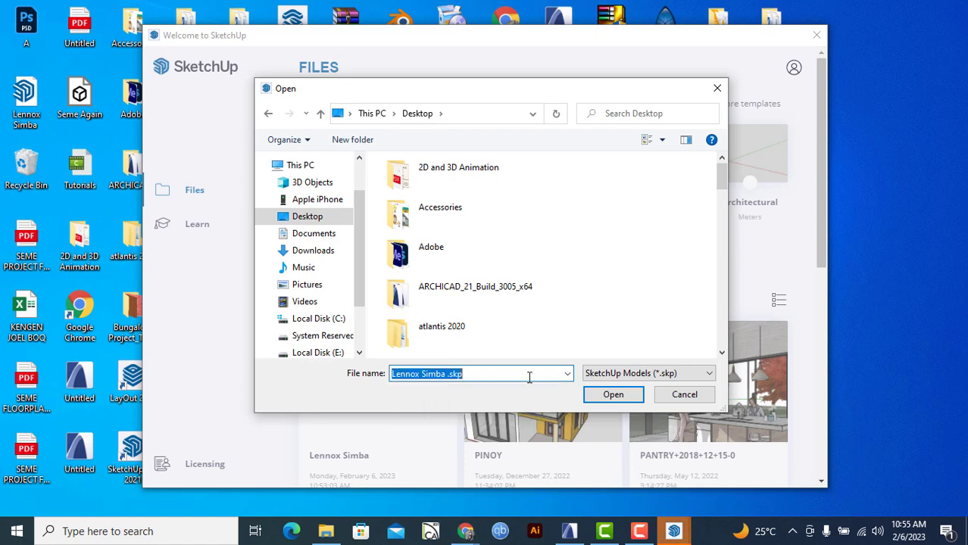
{"action": "left_click", "coordinate": [684, 394]}
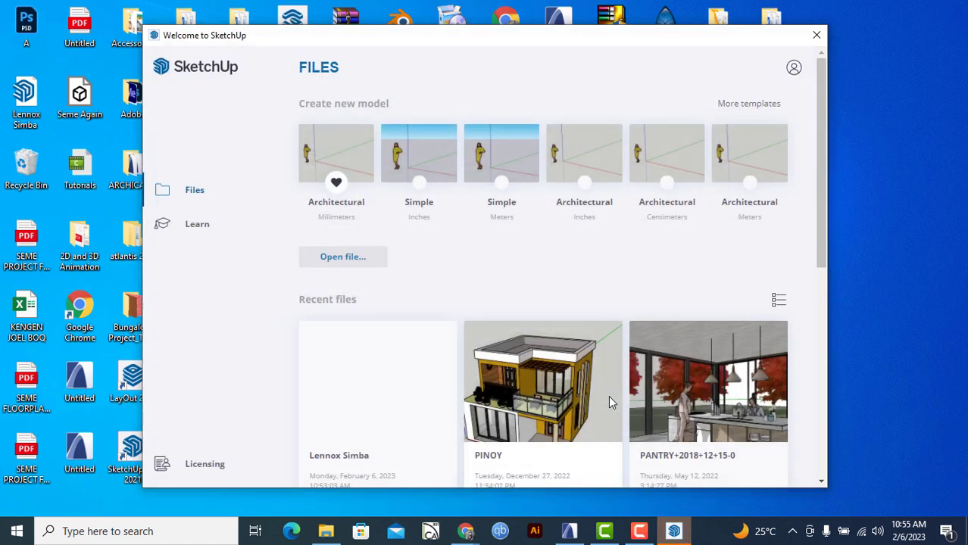
{"action": "mouse_move", "coordinate": [604, 355]}
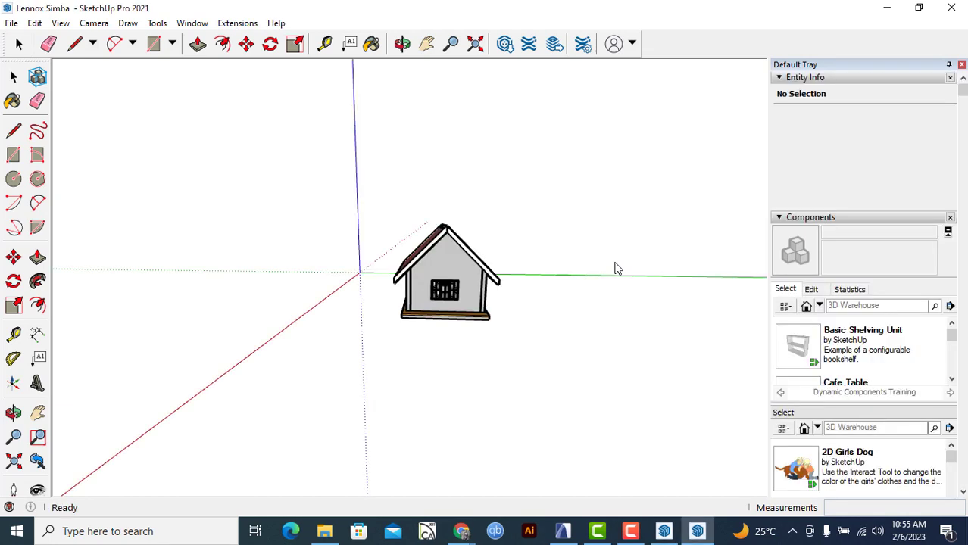
- Bring the ARCHICAD 3D house window to the front
{"action": "left_click", "coordinate": [403, 43]}
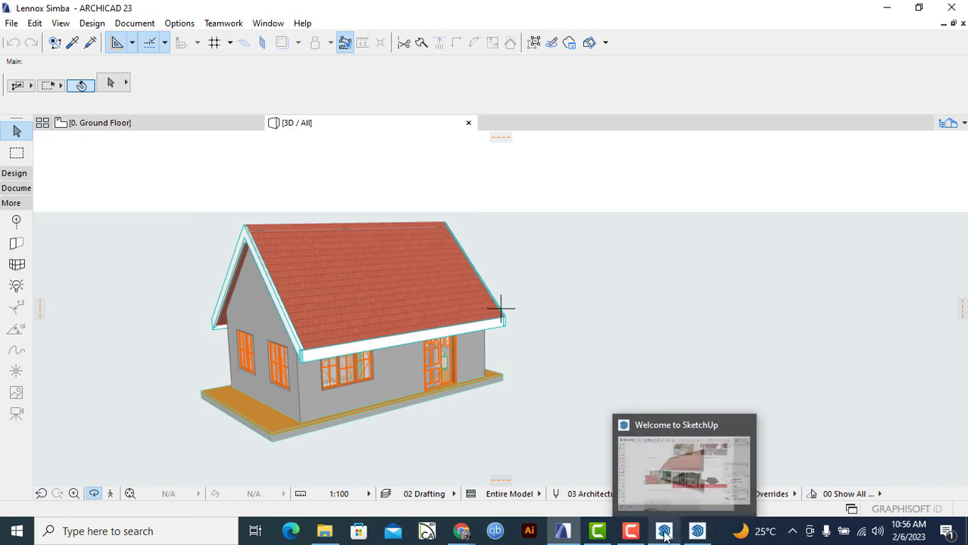
- Switch back to the SketchUp window via its taskbar preview
{"action": "left_click", "coordinate": [664, 530]}
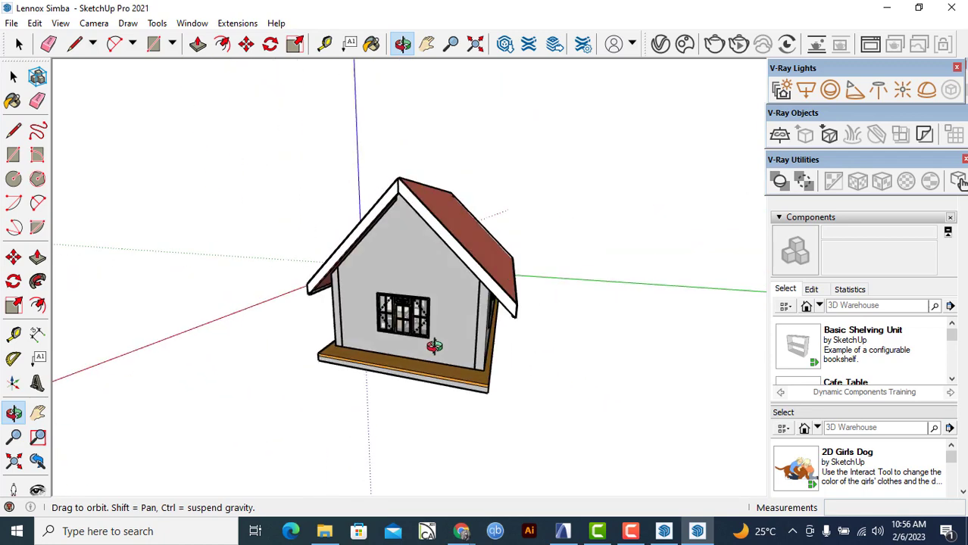
- Orbit to a corner view showing the tiled roof slope and long side windows
{"action": "left_click_drag", "start_coordinate": [436, 346], "coordinate": [421, 346]}
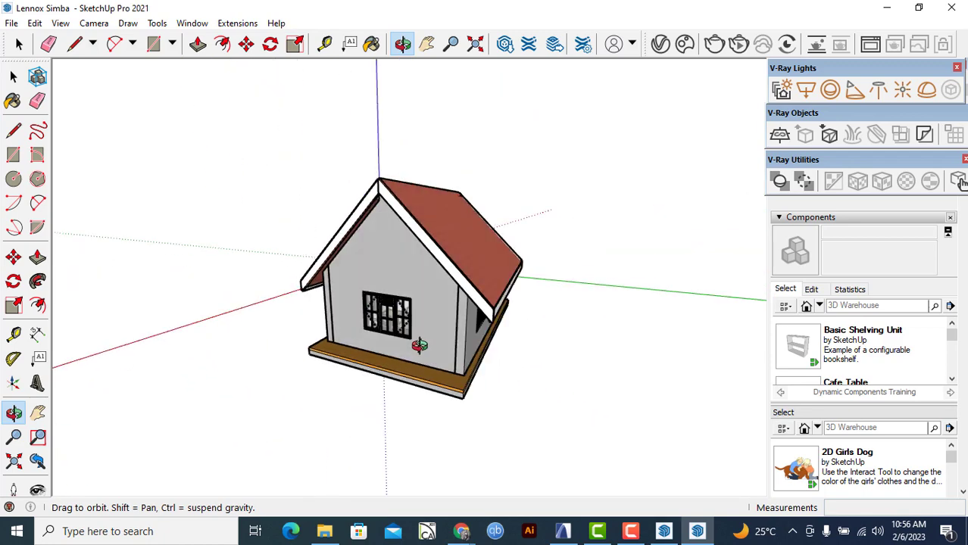
{"action": "left_click_drag", "start_coordinate": [420, 345], "coordinate": [424, 382]}
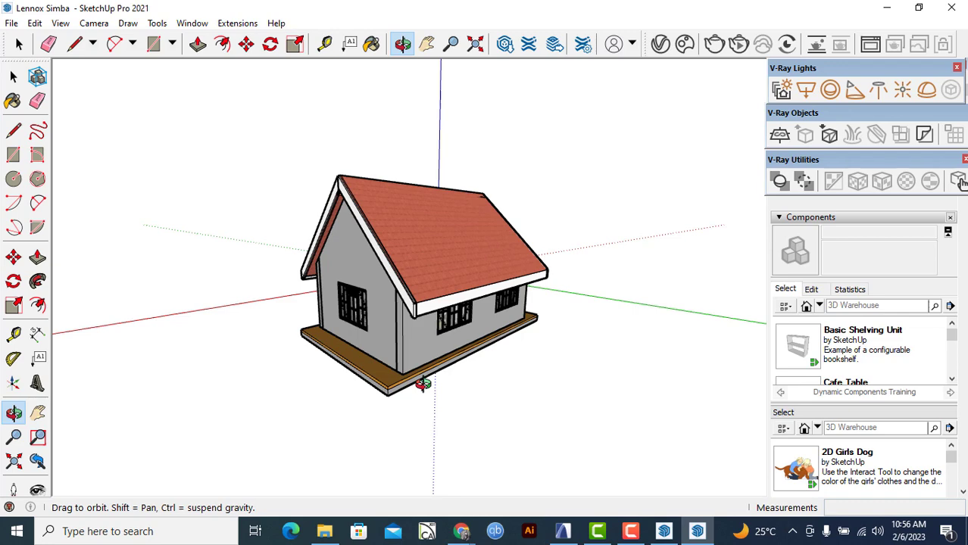
{"action": "mouse_move", "coordinate": [515, 486]}
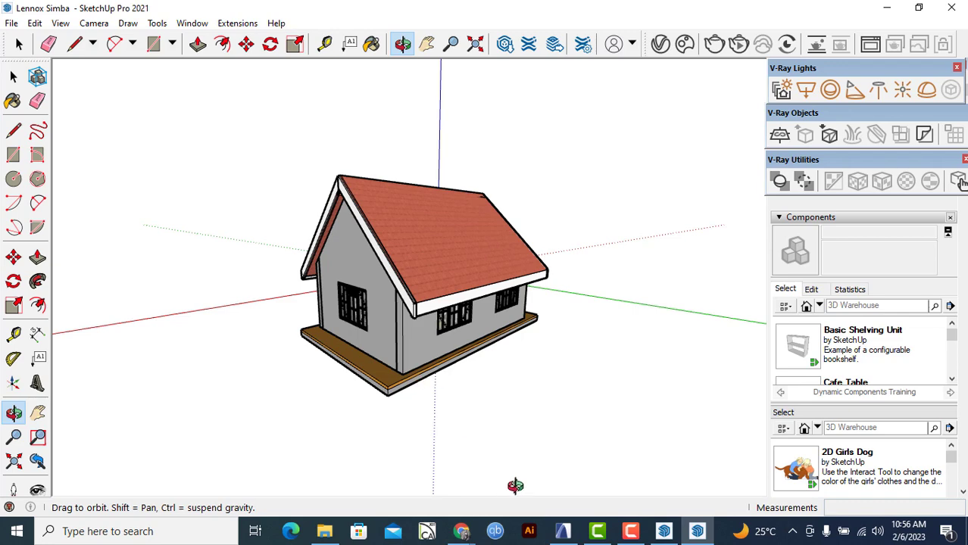